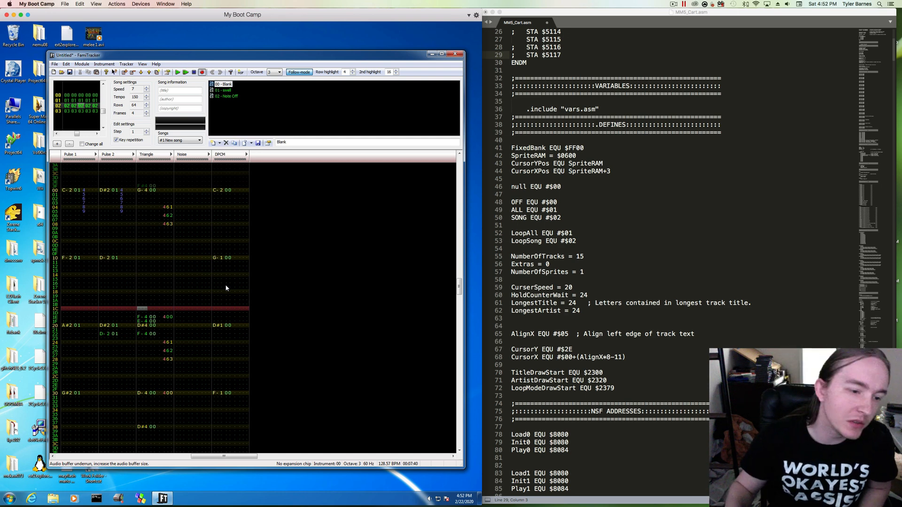
pyautogui.moveTo(208, 292)
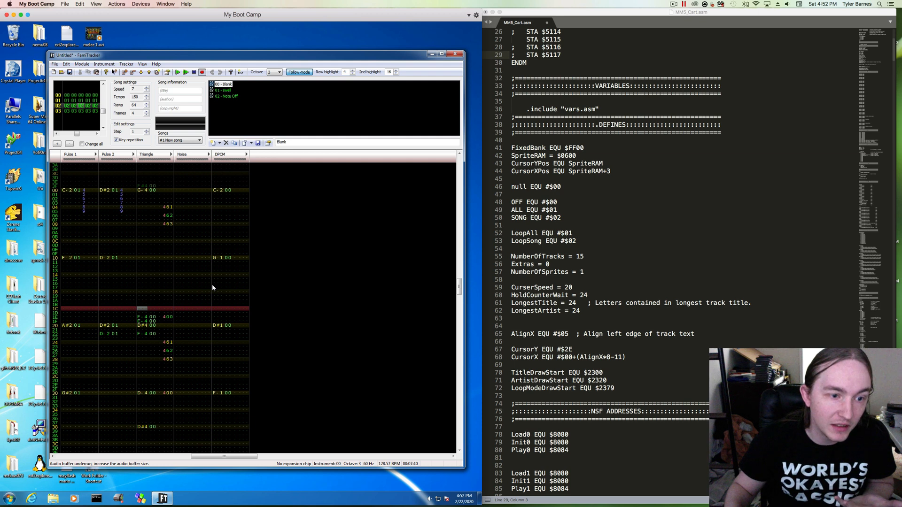
pyautogui.moveTo(212, 285)
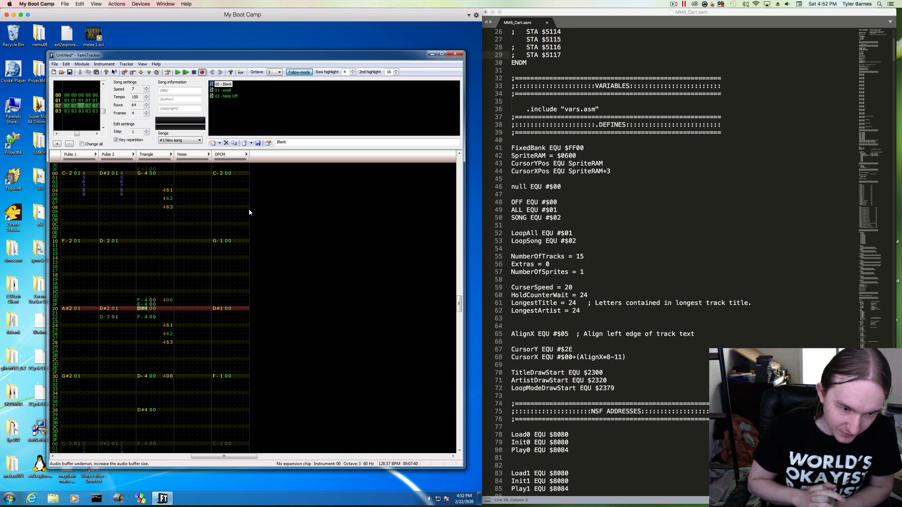
pyautogui.moveTo(267, 231)
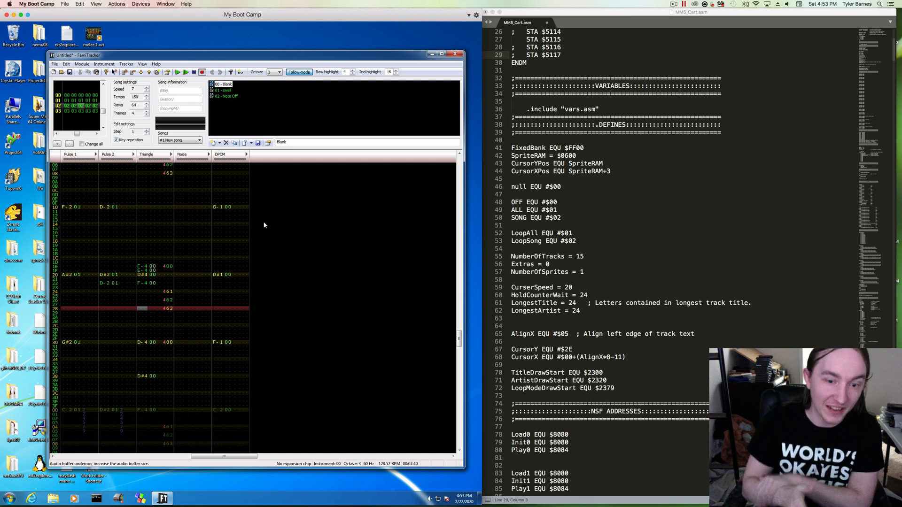
pyautogui.moveTo(312, 237)
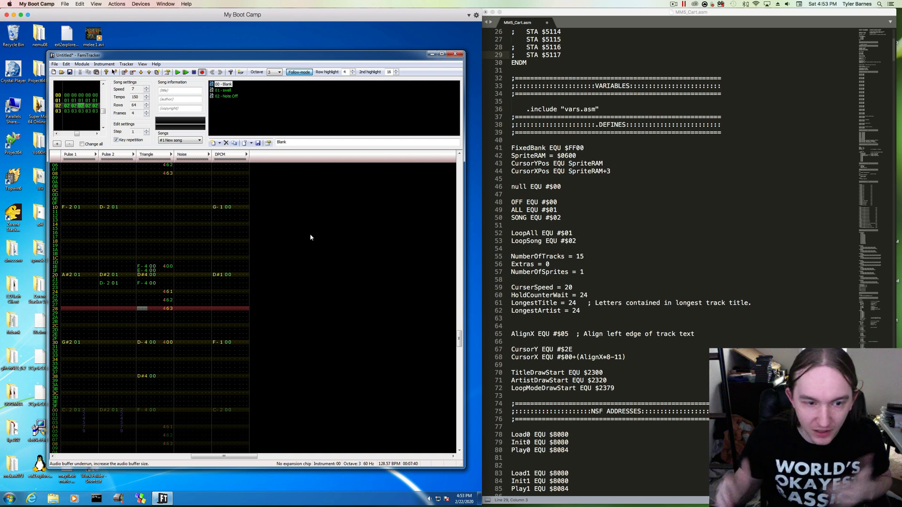
pyautogui.moveTo(336, 245)
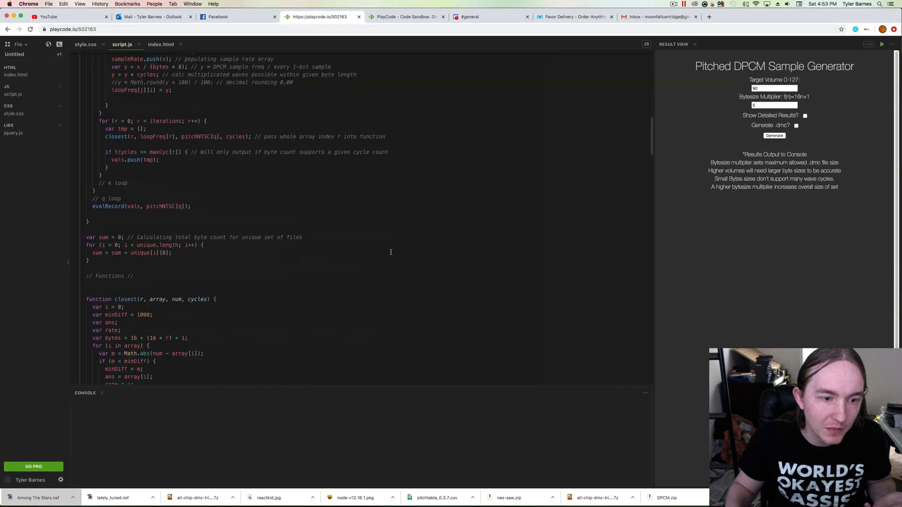
# - Run the pitched DPCM generator with detailed results and .dmc output, then expand the console
pyautogui.scroll(-3)
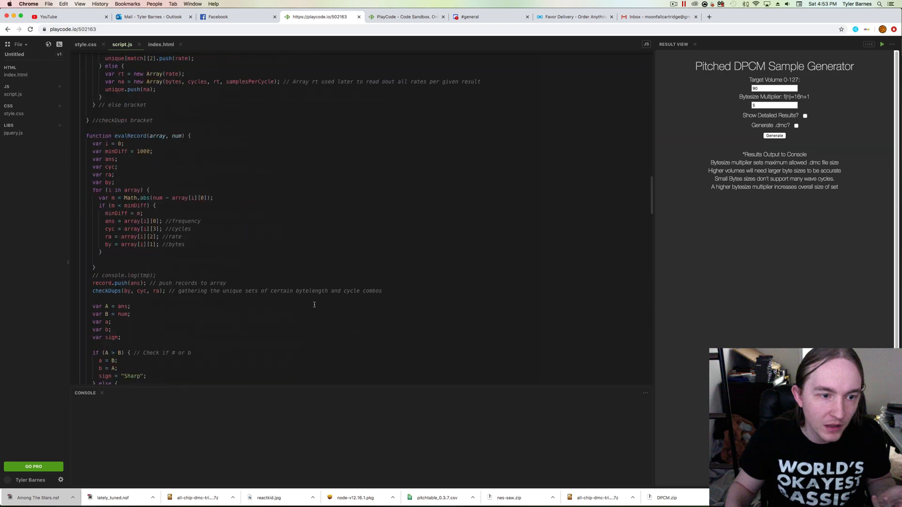
pyautogui.scroll(3)
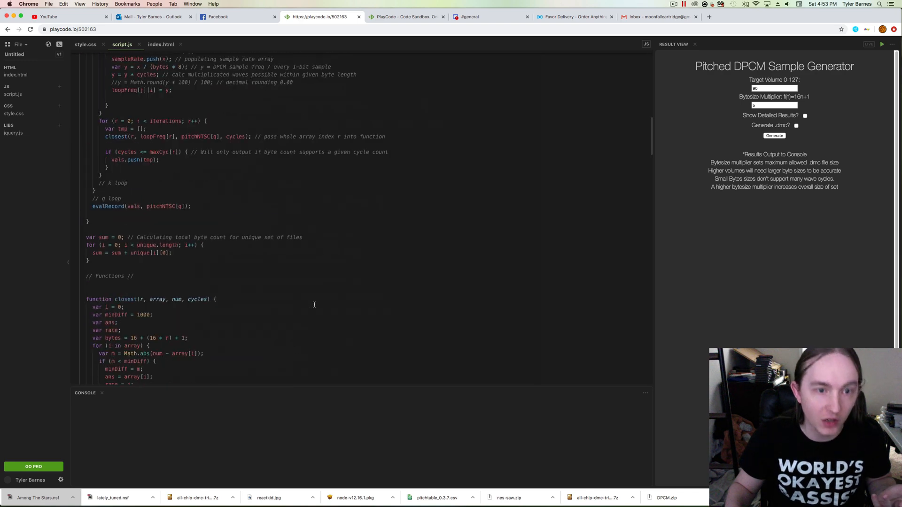
pyautogui.scroll(-3)
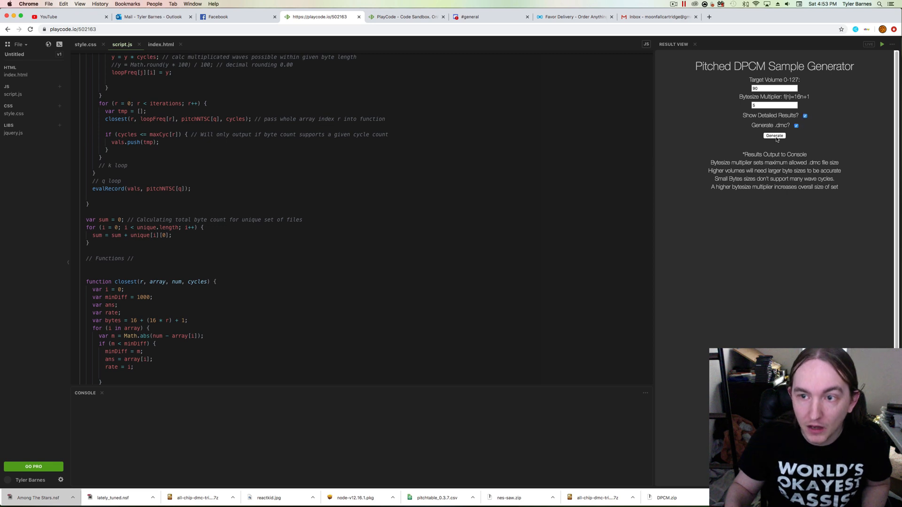
pyautogui.click(773, 135)
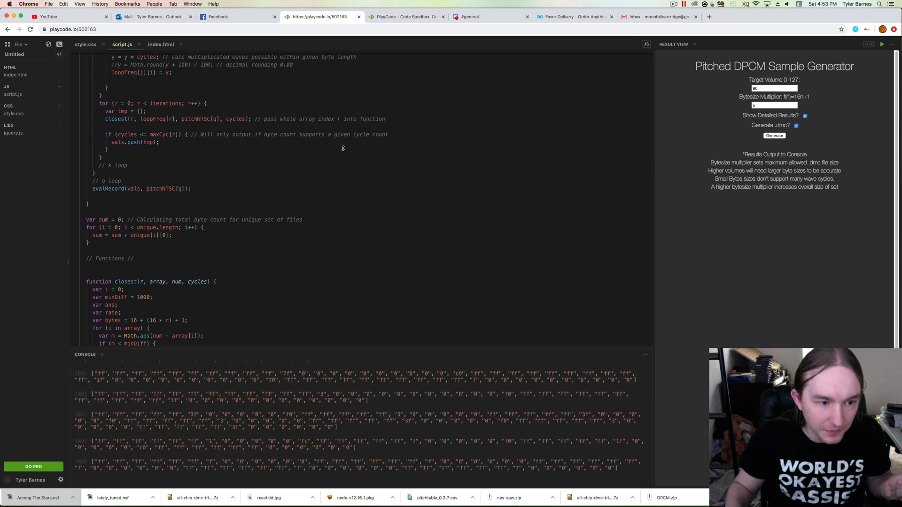
pyautogui.click(773, 136)
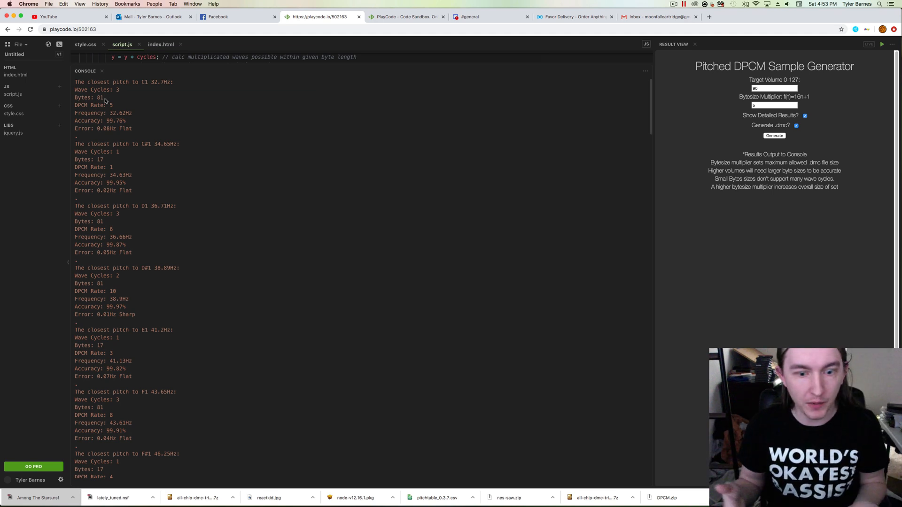
pyautogui.scroll(-3)
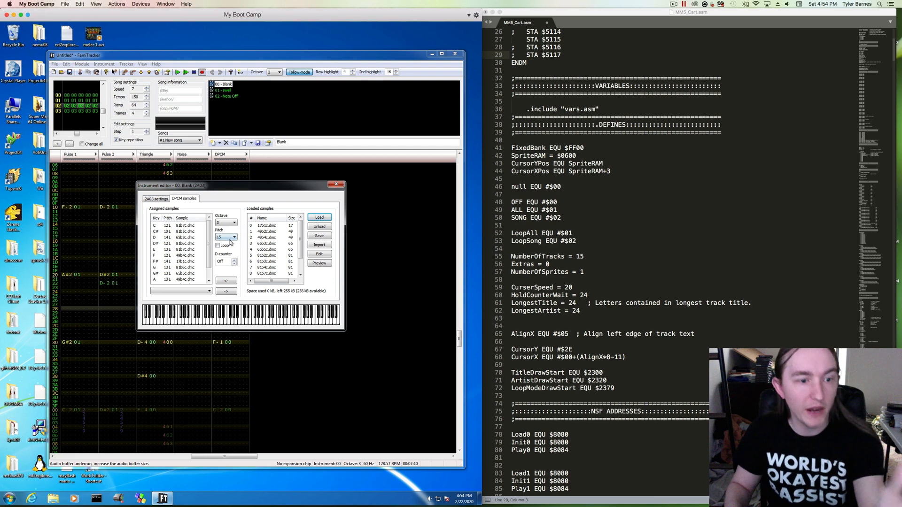
# - Check the note-to-sample assignments in the DPCM samples tab, then close the instrument editor
pyautogui.click(233, 236)
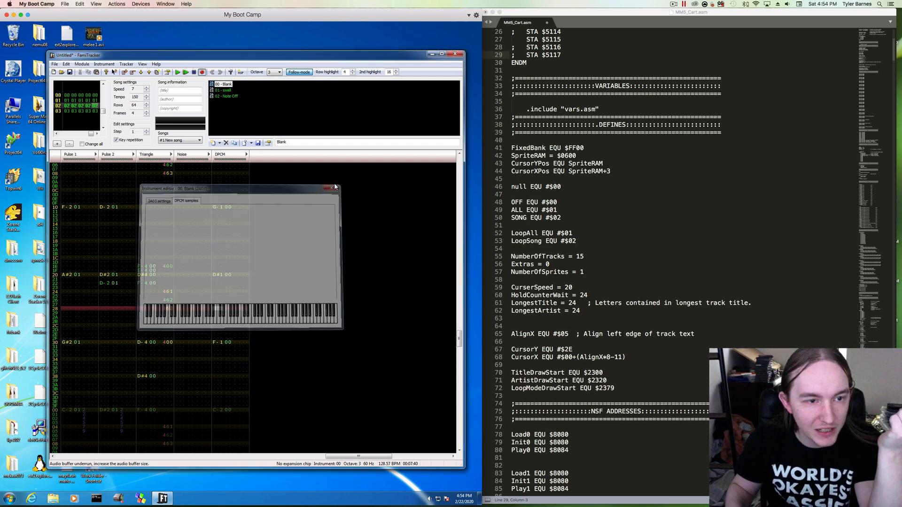
pyautogui.click(332, 188)
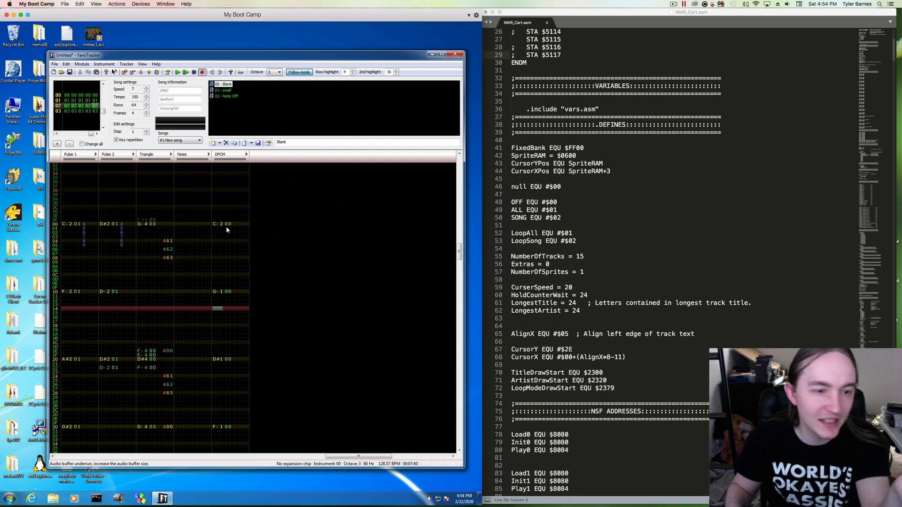